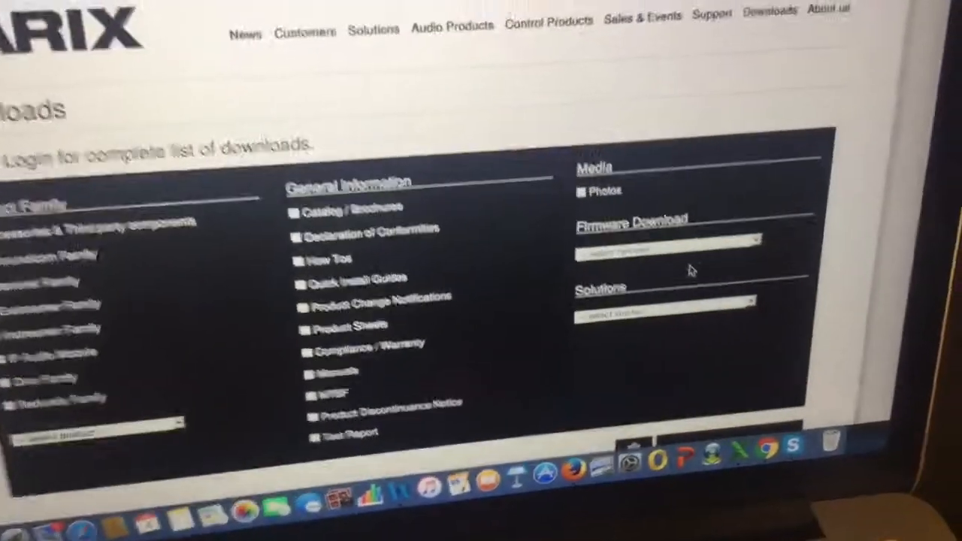
Step: Choose Simple Paging Solution from the Solutions dropdown on the Downloads page
{"action": "left_click", "coordinate": [661, 303]}
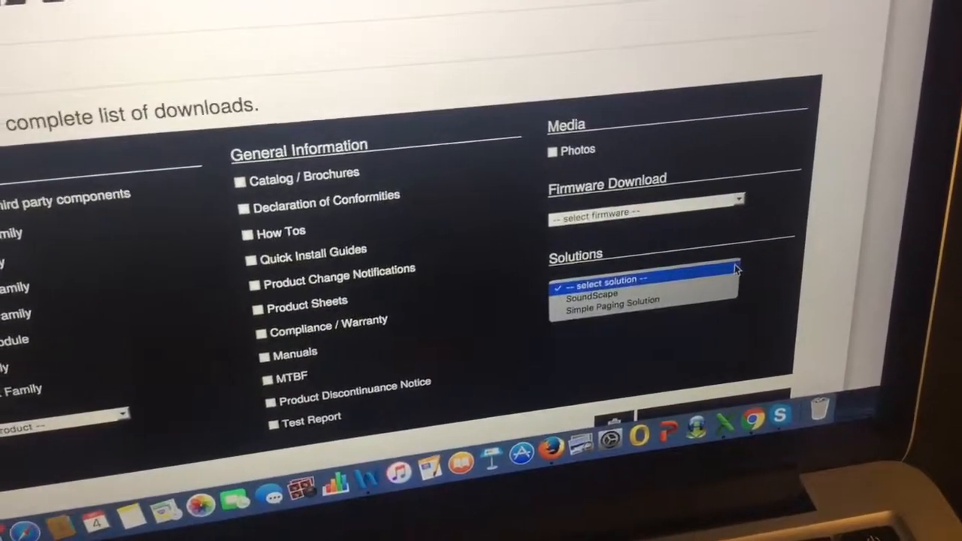
{"action": "left_click", "coordinate": [612, 301]}
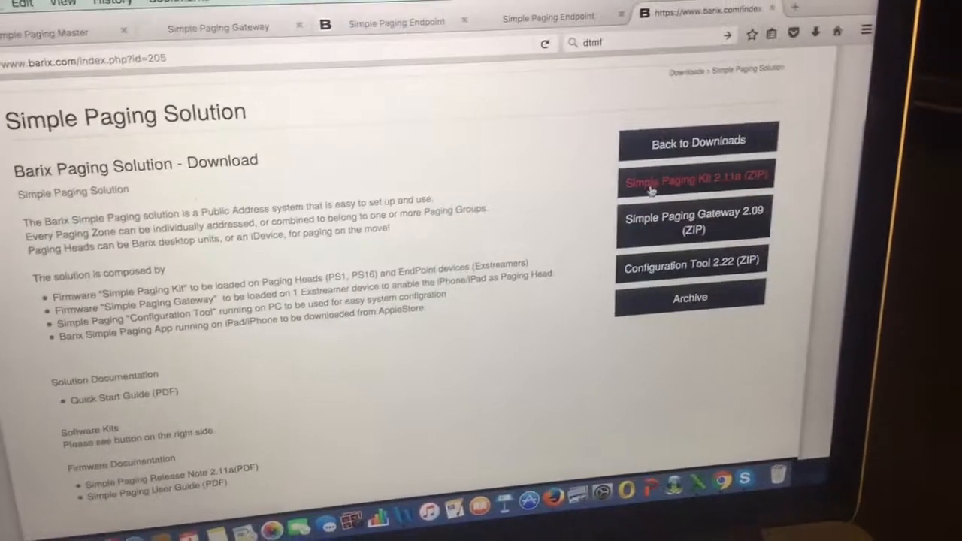
{"action": "left_click", "coordinate": [692, 223]}
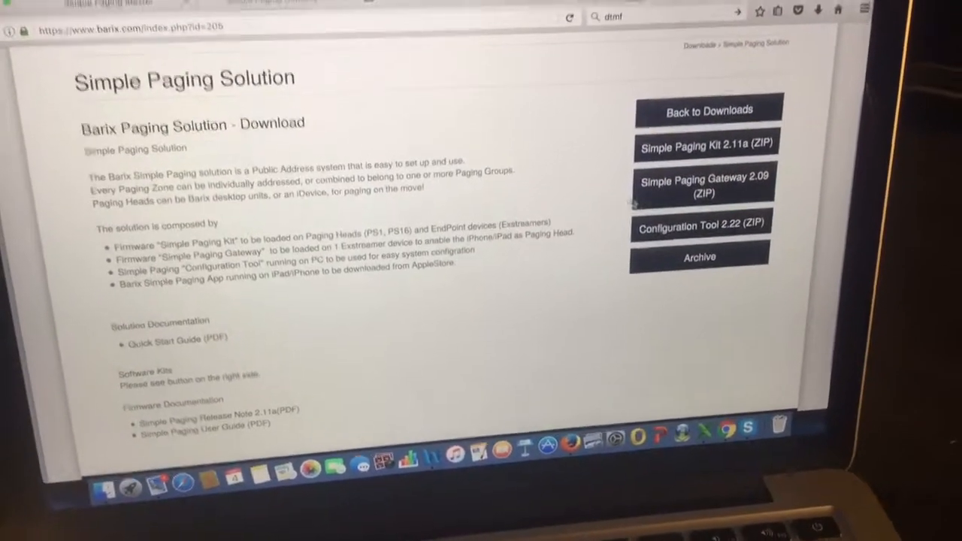
{"action": "left_click", "coordinate": [704, 186]}
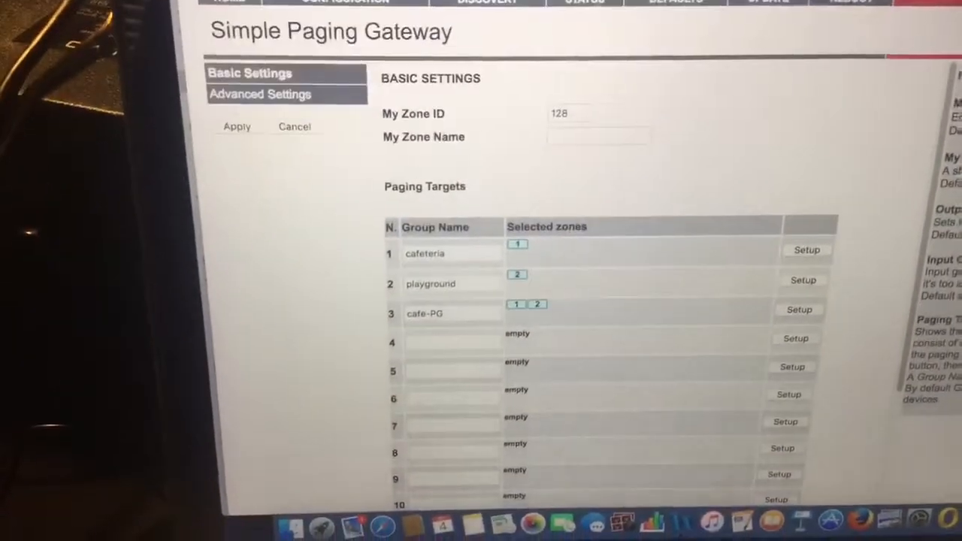
{"action": "left_click", "coordinate": [666, 25]}
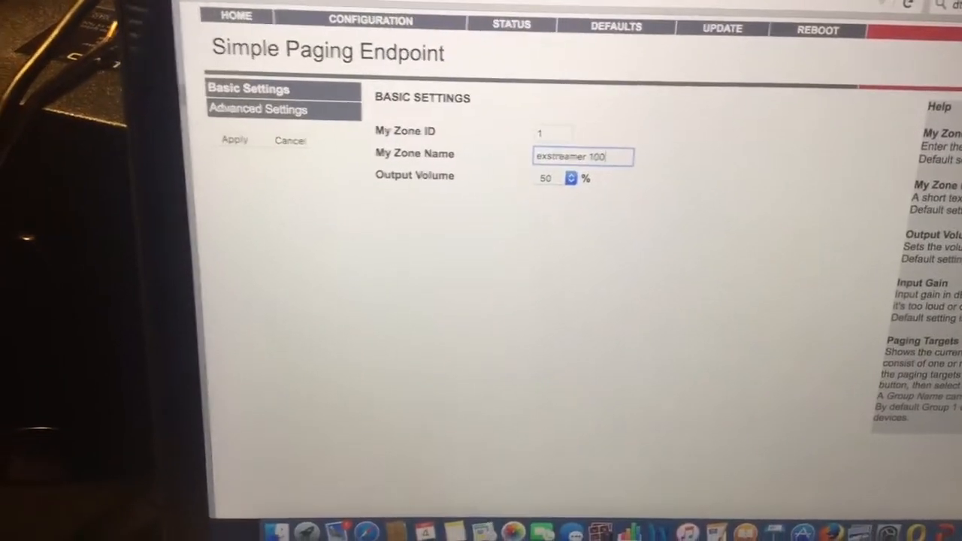
{"action": "left_click", "coordinate": [268, 9]}
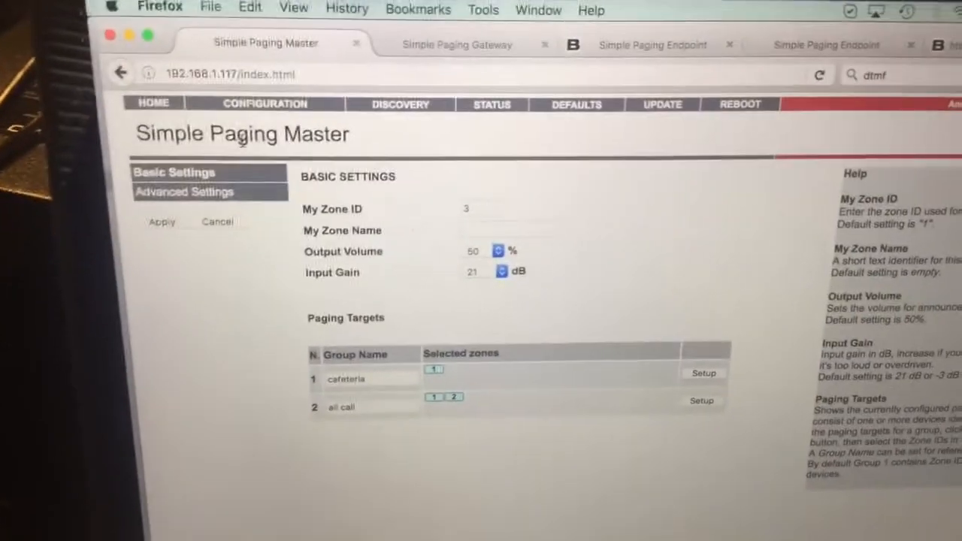
{"action": "scroll", "scroll_direction": "down", "scroll_amount": 3}
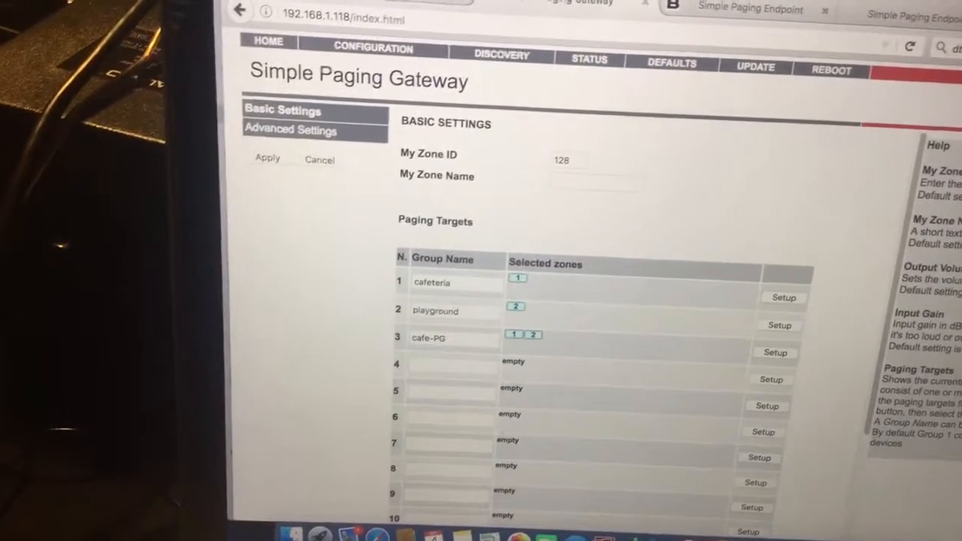
{"action": "left_click", "coordinate": [361, 9]}
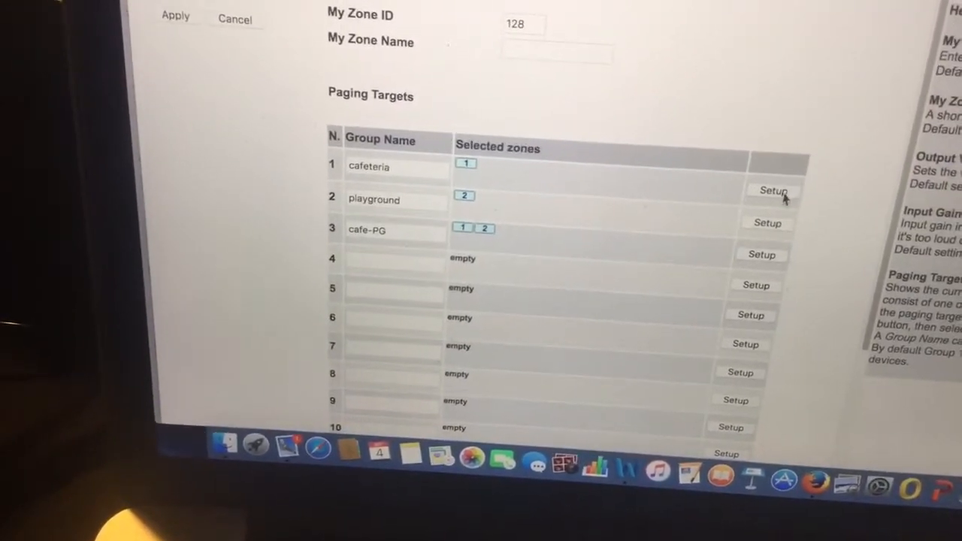
{"action": "left_click", "coordinate": [773, 191]}
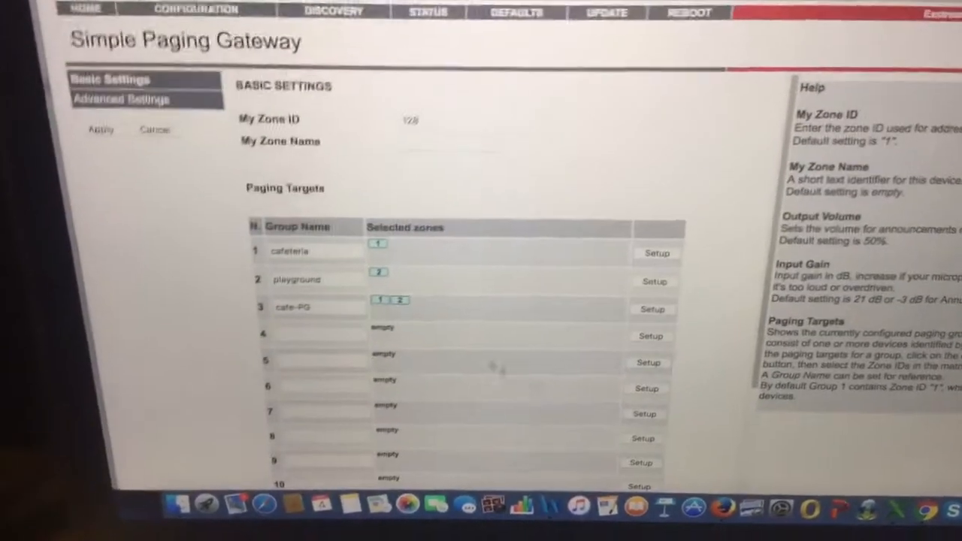
{"action": "scroll", "scroll_direction": "down", "scroll_amount": 3}
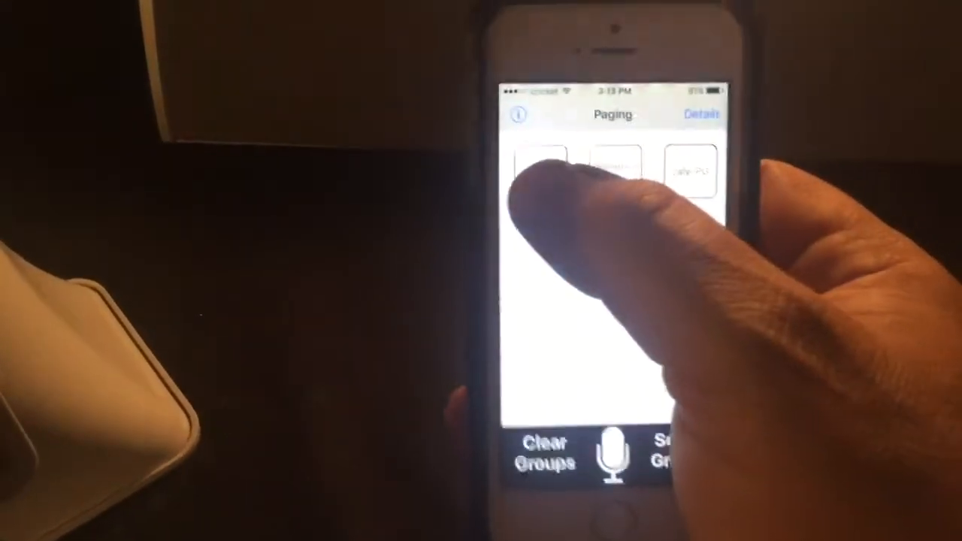
Step: Select the cafeteria and cafe-PG groups in the paging app, then clear all groups
{"action": "left_click", "coordinate": [540, 169]}
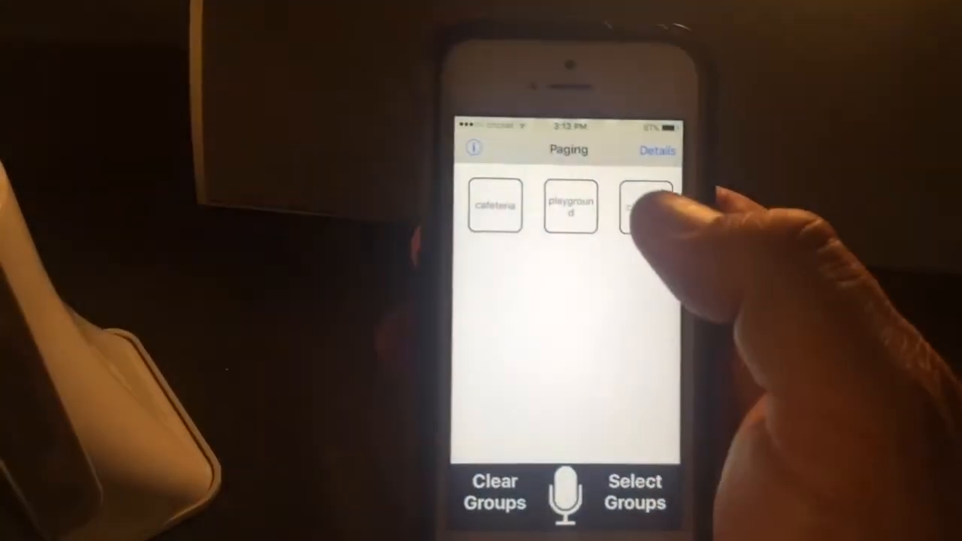
{"action": "left_click", "coordinate": [644, 205]}
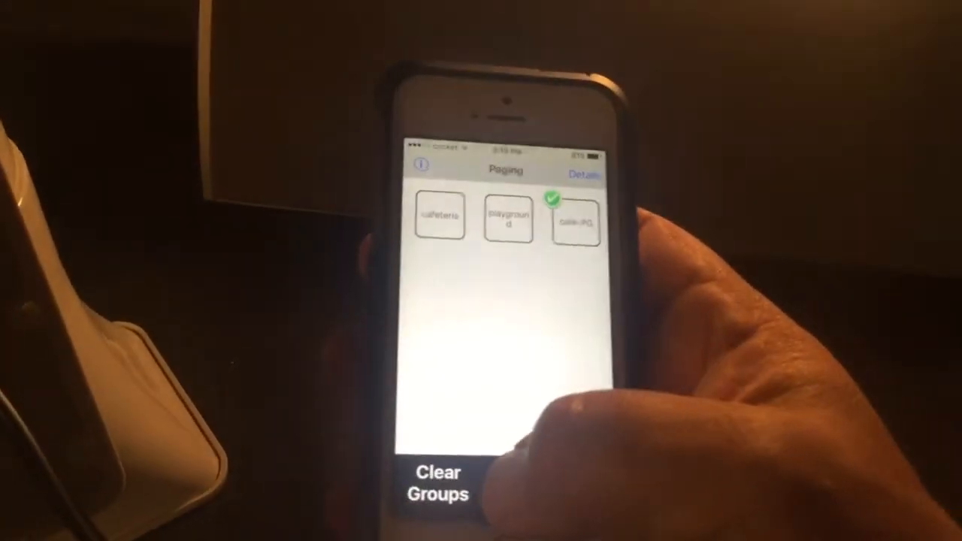
{"action": "left_click", "coordinate": [436, 483]}
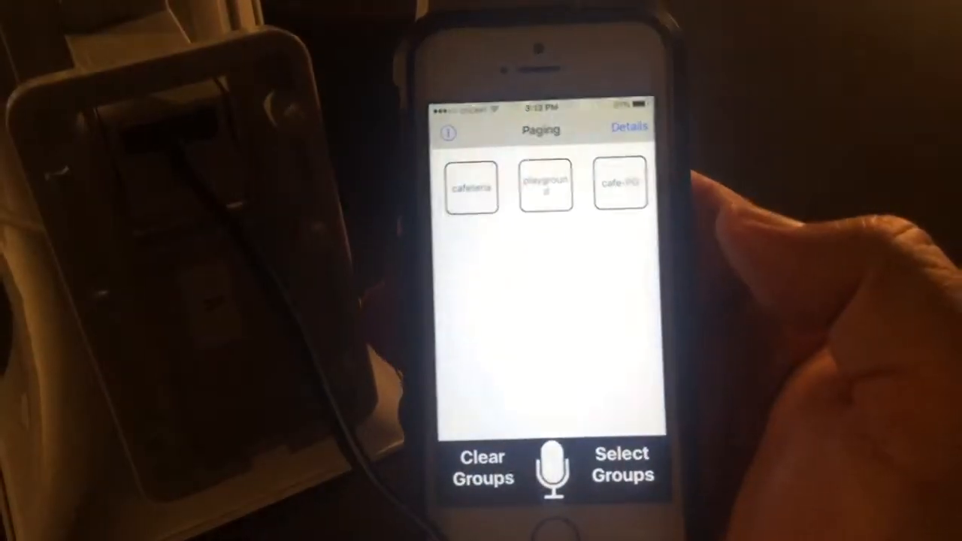